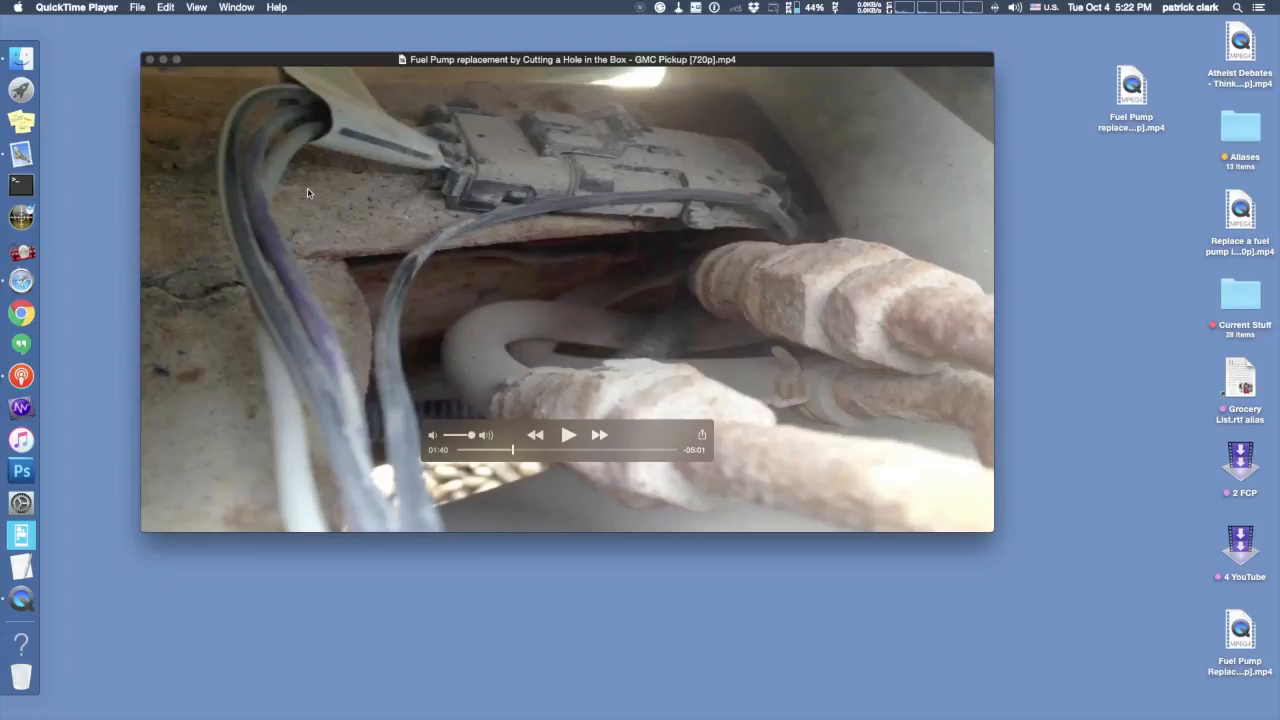
{"action": "mouse_move", "coordinate": [936, 265]}
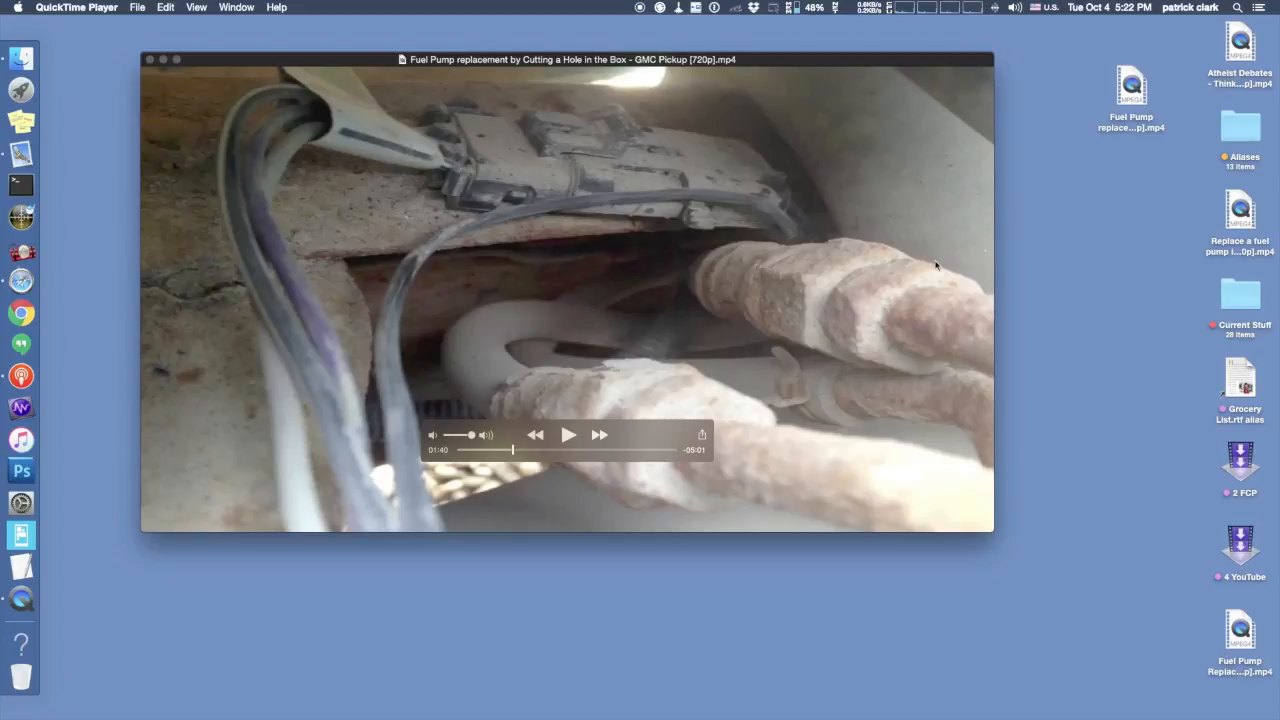
{"action": "mouse_move", "coordinate": [930, 258]}
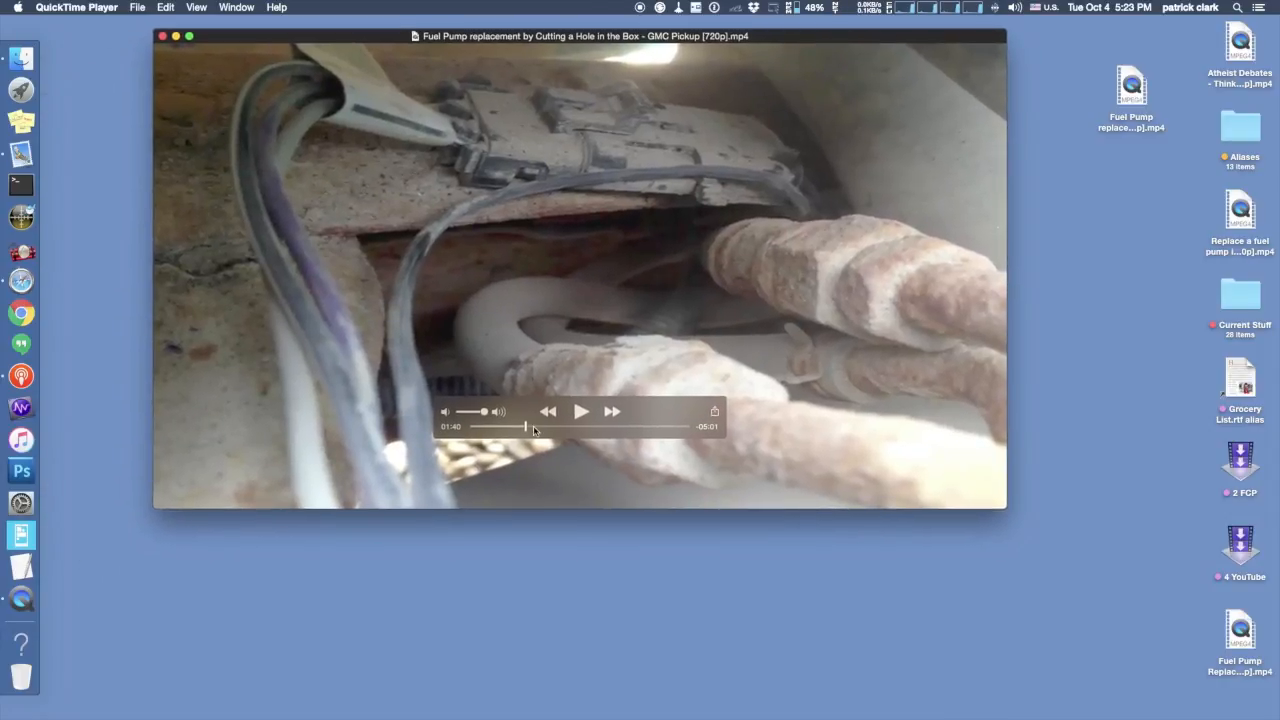
Scrub the video forward, then back to the paused connector frame near 01:43.
{"action": "left_click_drag", "start_coordinate": [525, 427], "coordinate": [543, 427]}
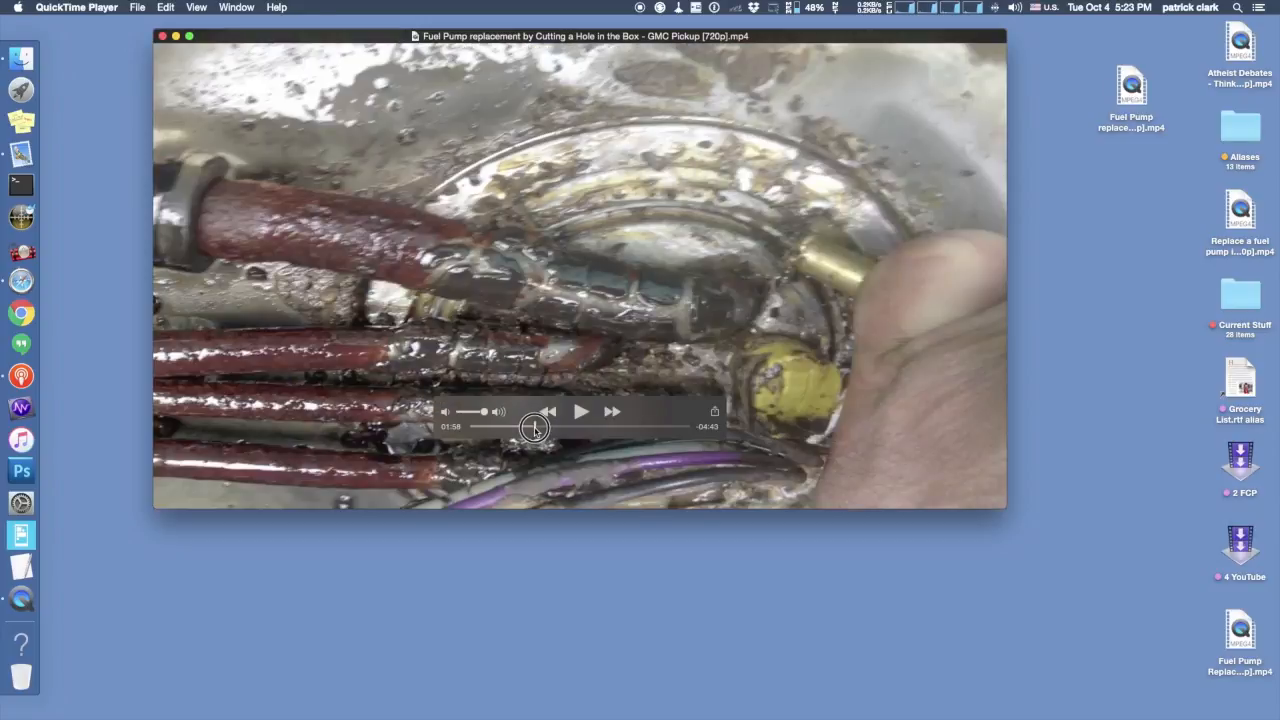
{"action": "left_click_drag", "start_coordinate": [535, 427], "coordinate": [523, 427]}
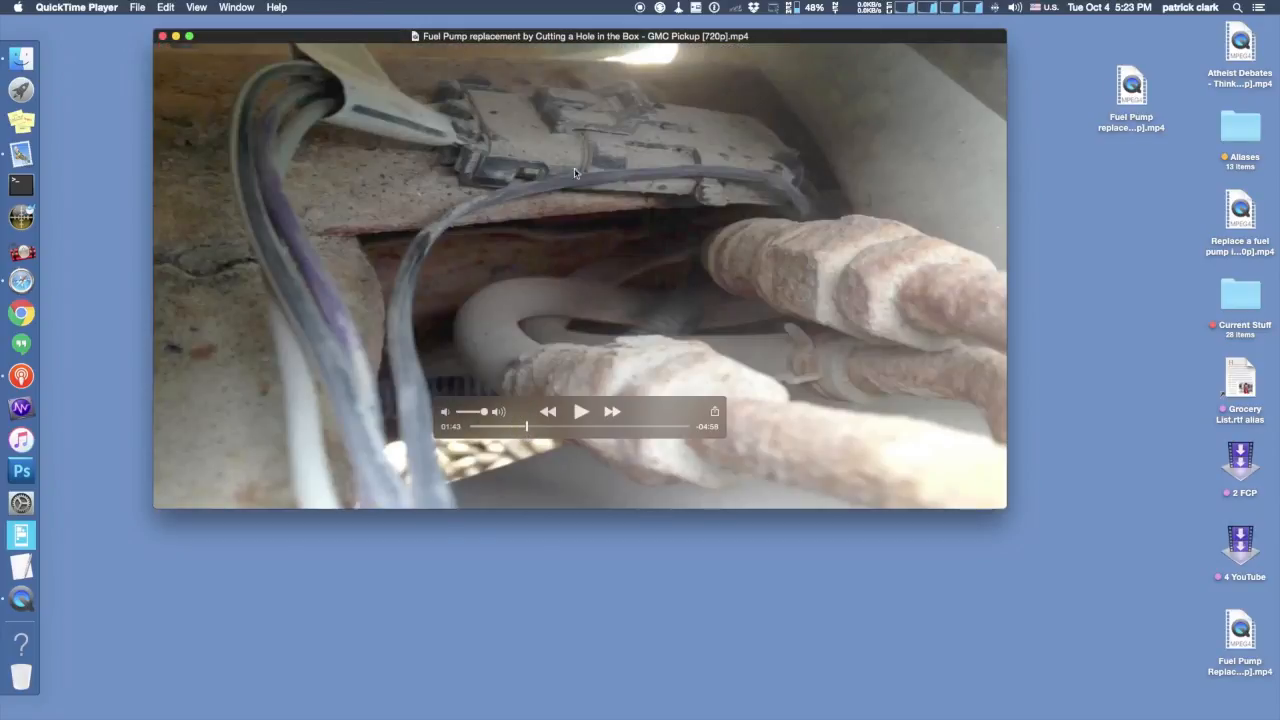
{"action": "mouse_move", "coordinate": [750, 225]}
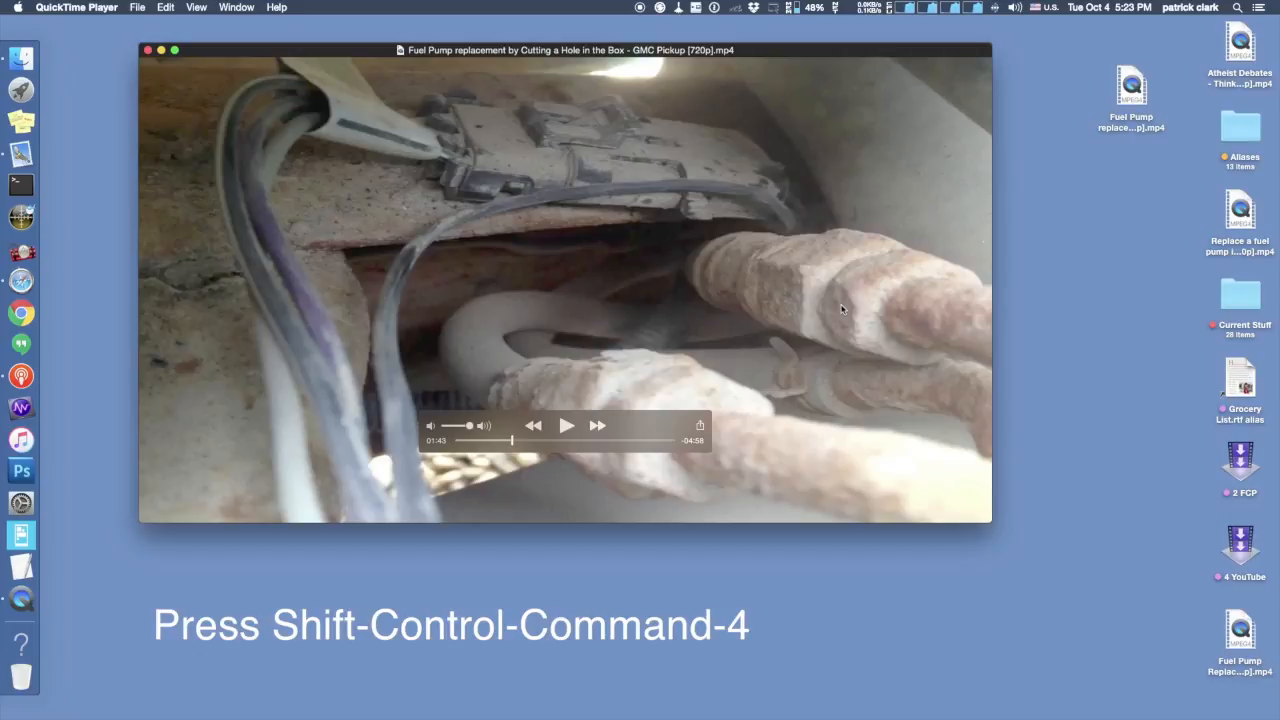
{"action": "mouse_move", "coordinate": [544, 234]}
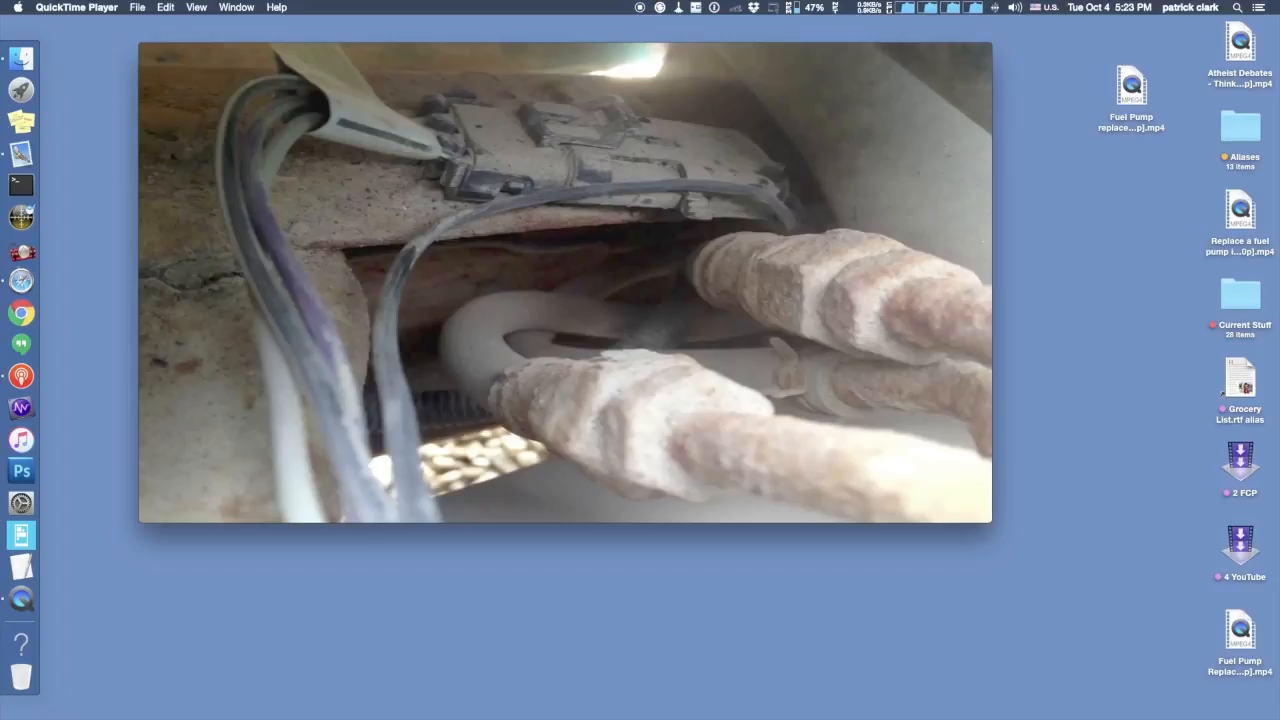
{"action": "mouse_move", "coordinate": [627, 392]}
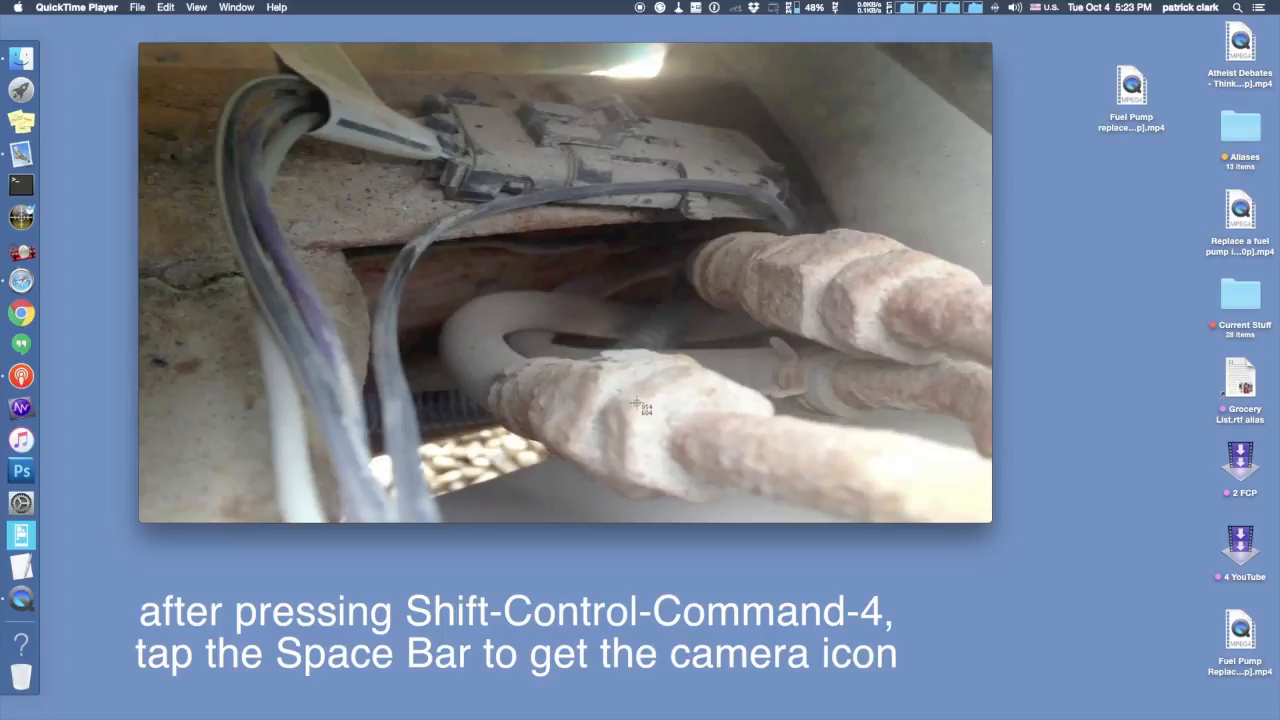
Switch the screenshot to whole-window capture with the camera icon.
{"action": "key", "text": "space"}
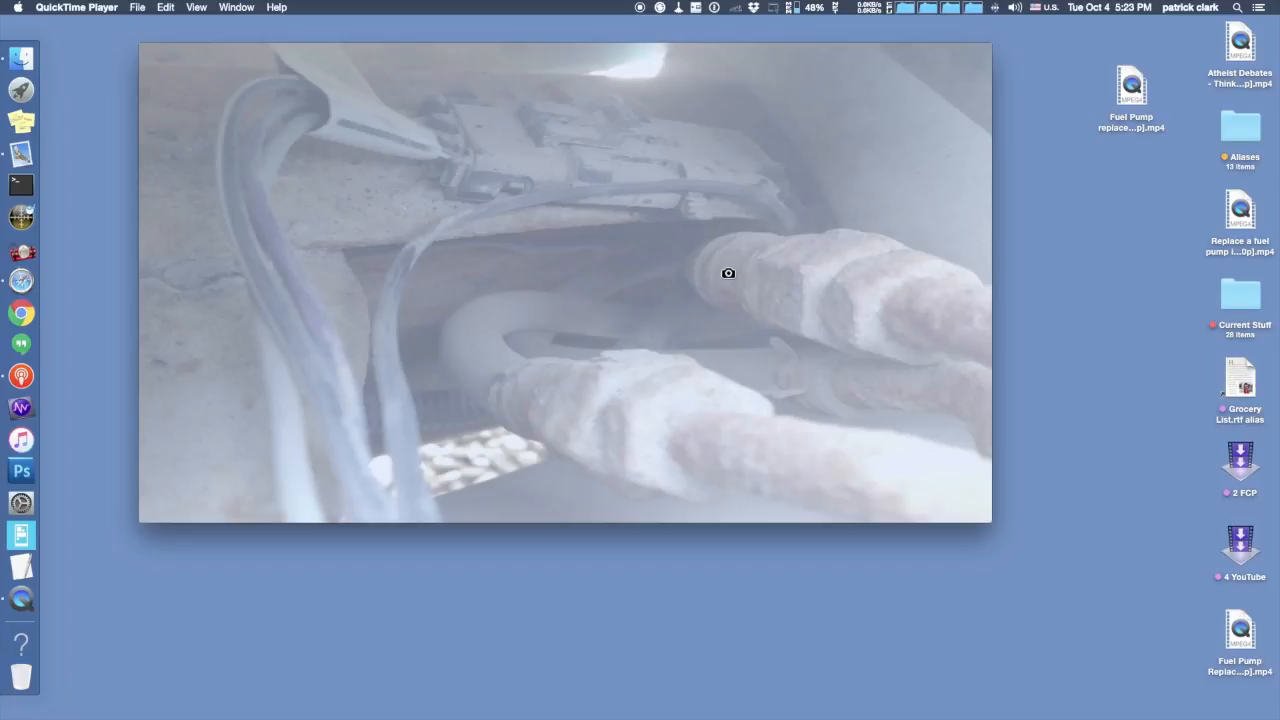
{"action": "mouse_move", "coordinate": [556, 278]}
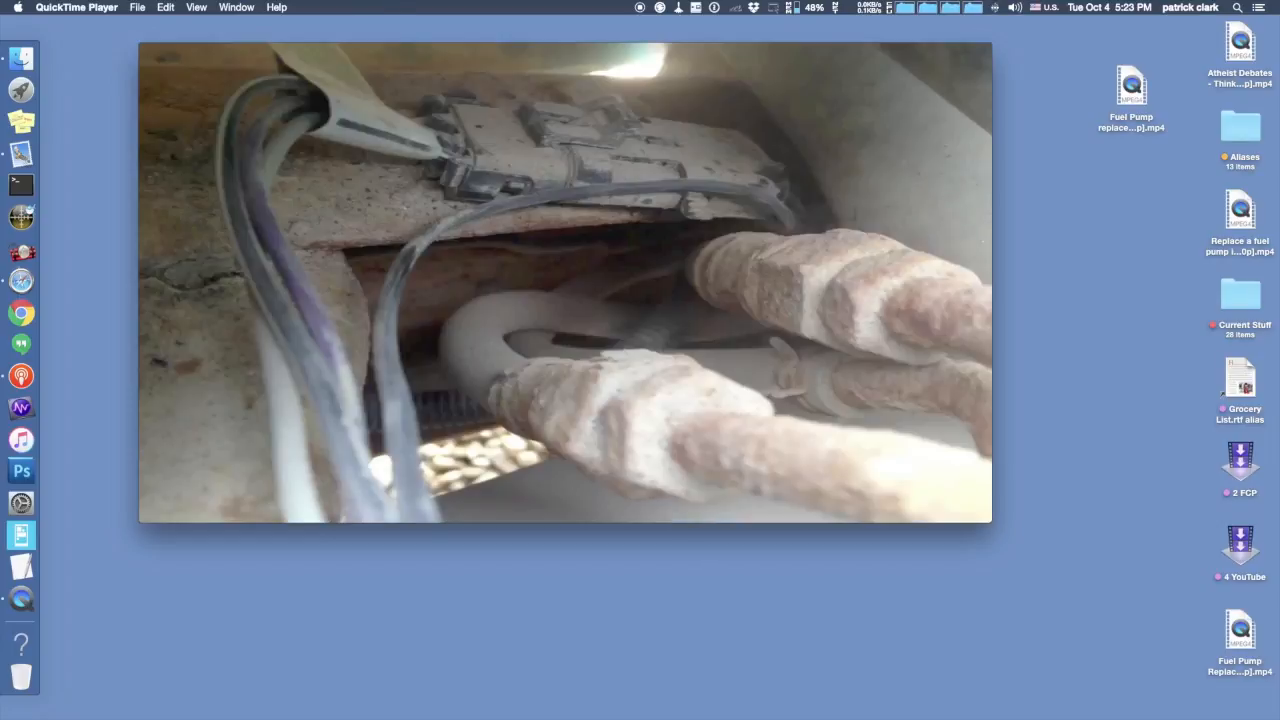
{"action": "mouse_move", "coordinate": [557, 281]}
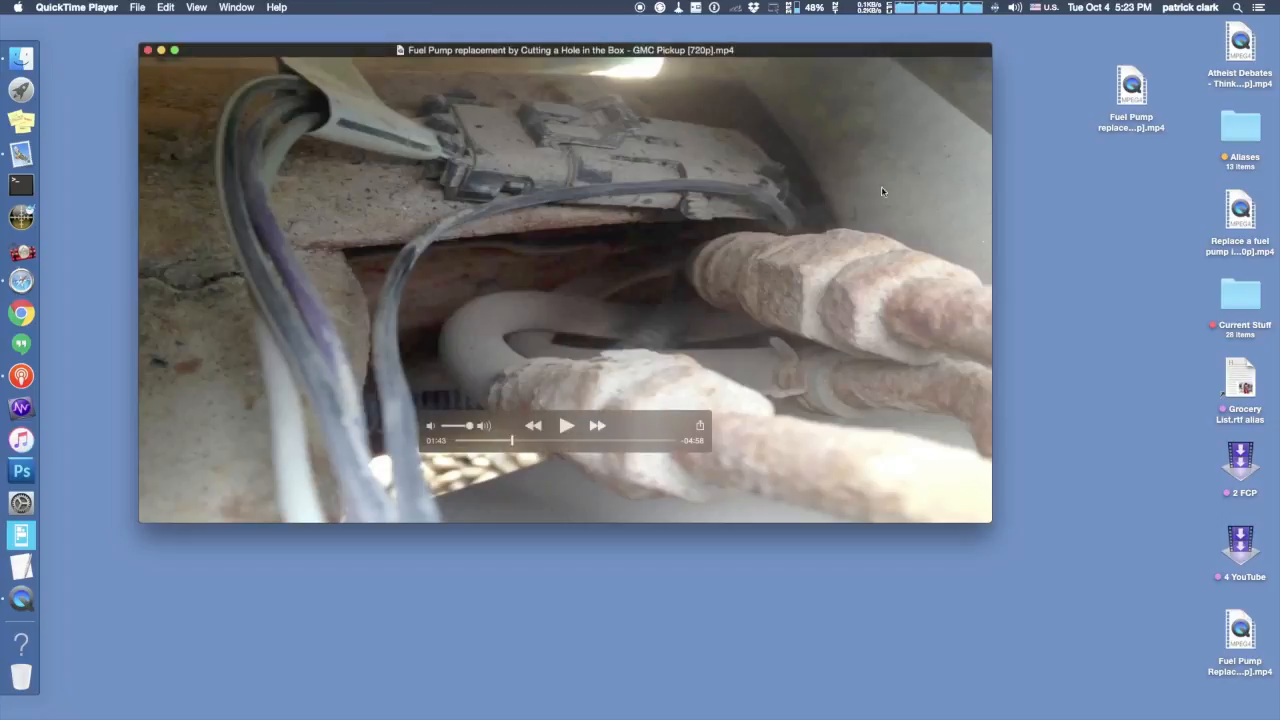
Launch Preview through a Spotlight search and bring up its File menu.
{"action": "type", "text": "preview"}
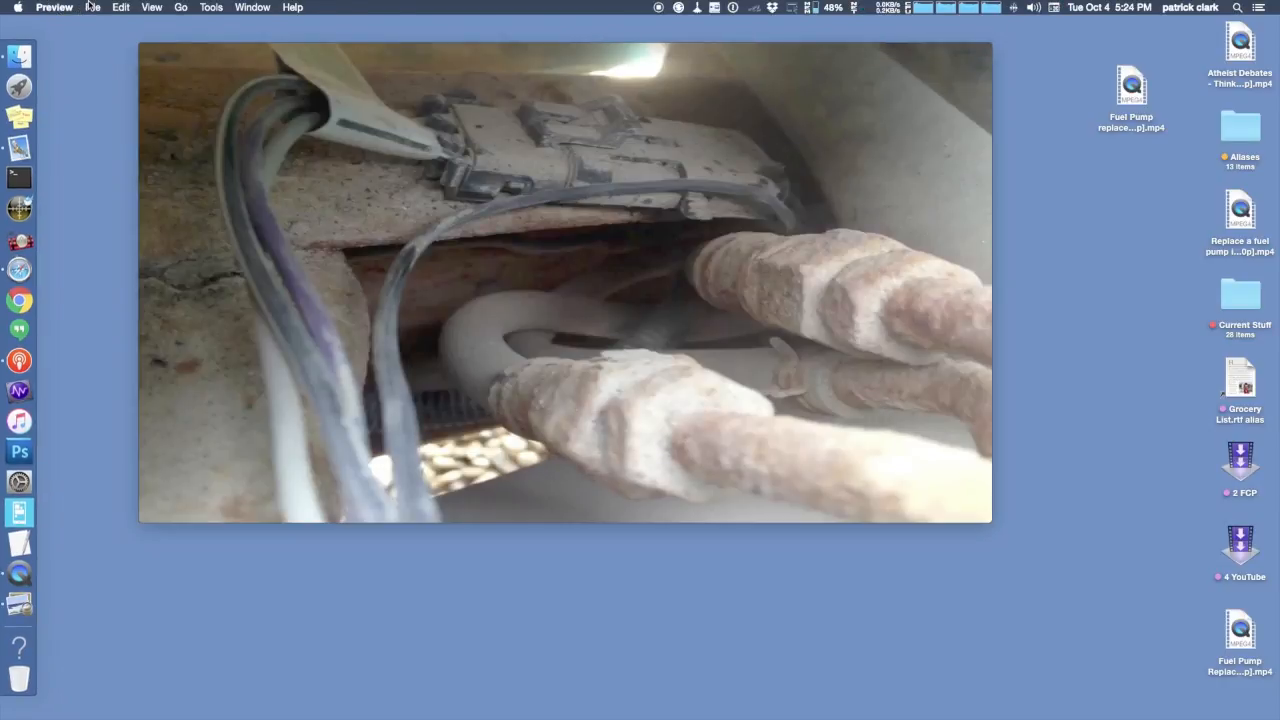
{"action": "left_click", "coordinate": [92, 7]}
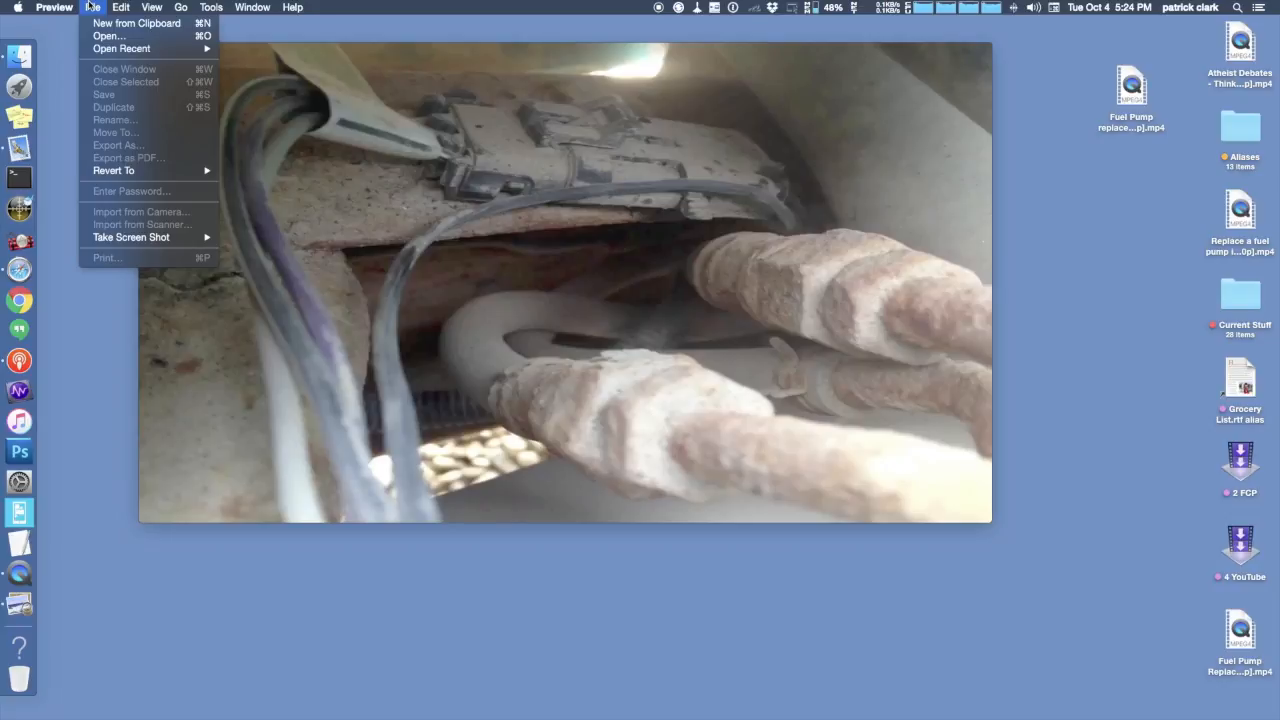
{"action": "mouse_move", "coordinate": [137, 23]}
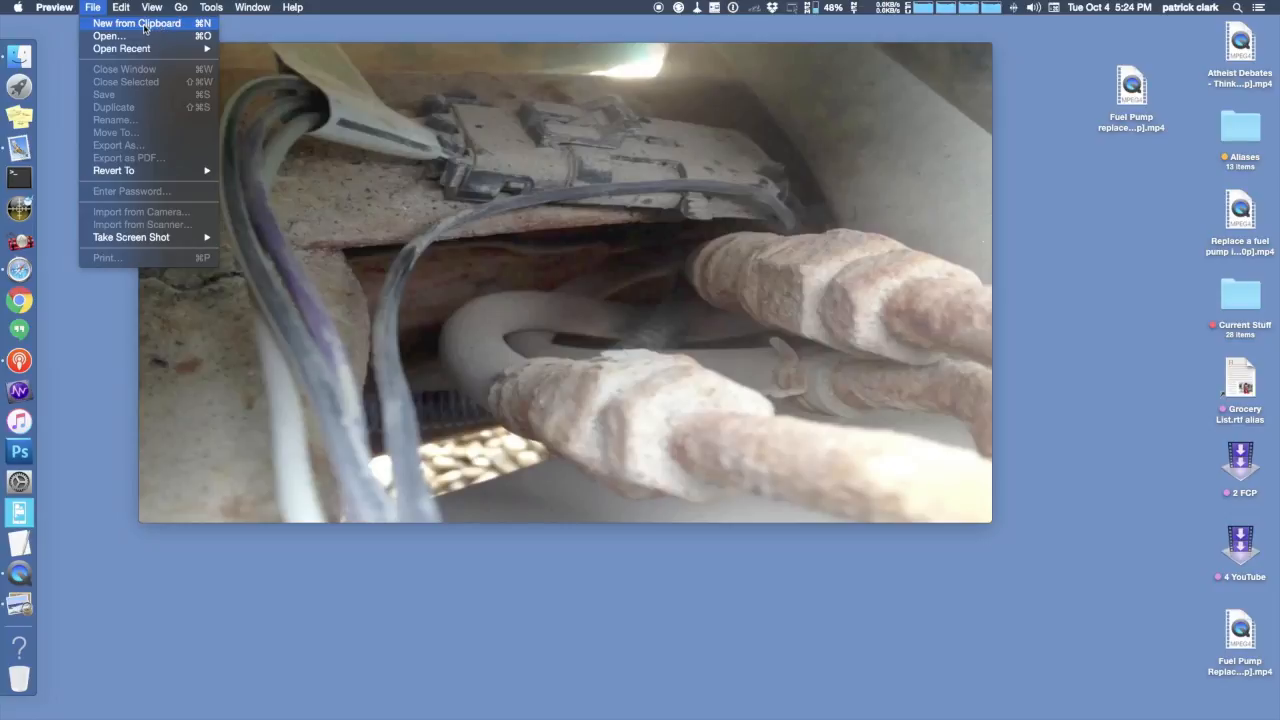
Make a new document from the clipboard still and discard the duplicate Untitled 2.
{"action": "left_click", "coordinate": [137, 23]}
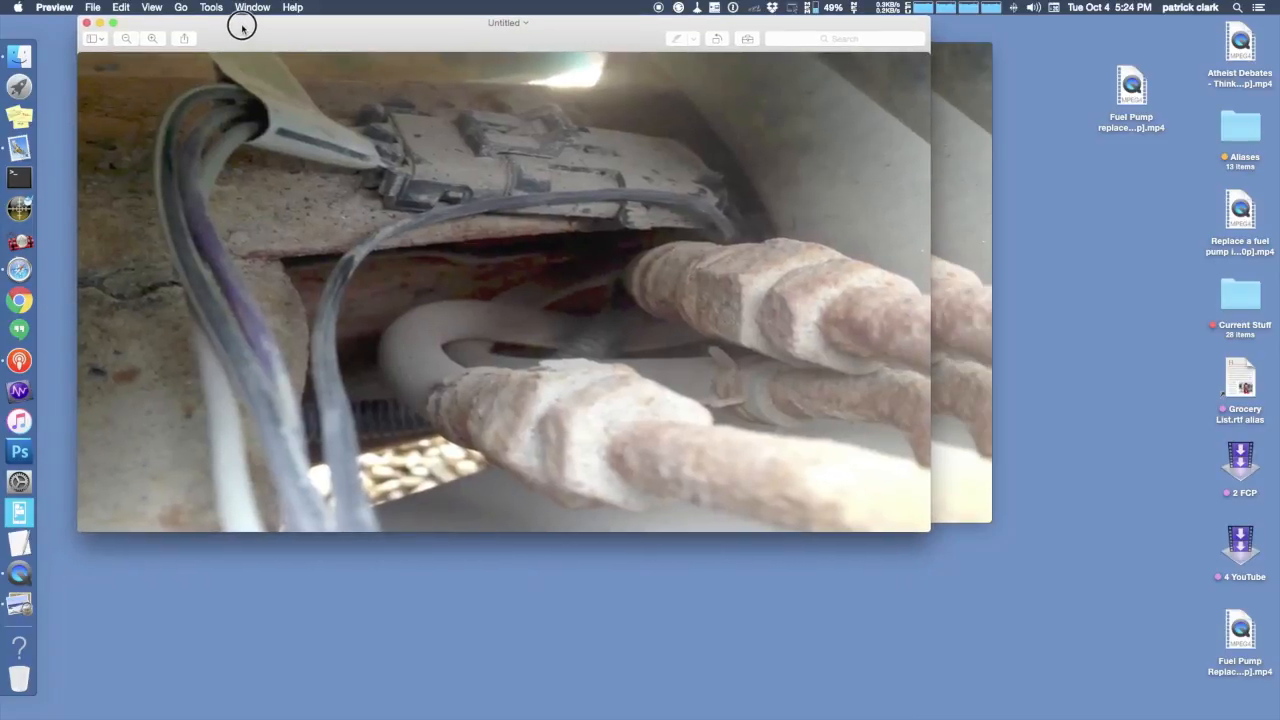
{"action": "mouse_move", "coordinate": [296, 265]}
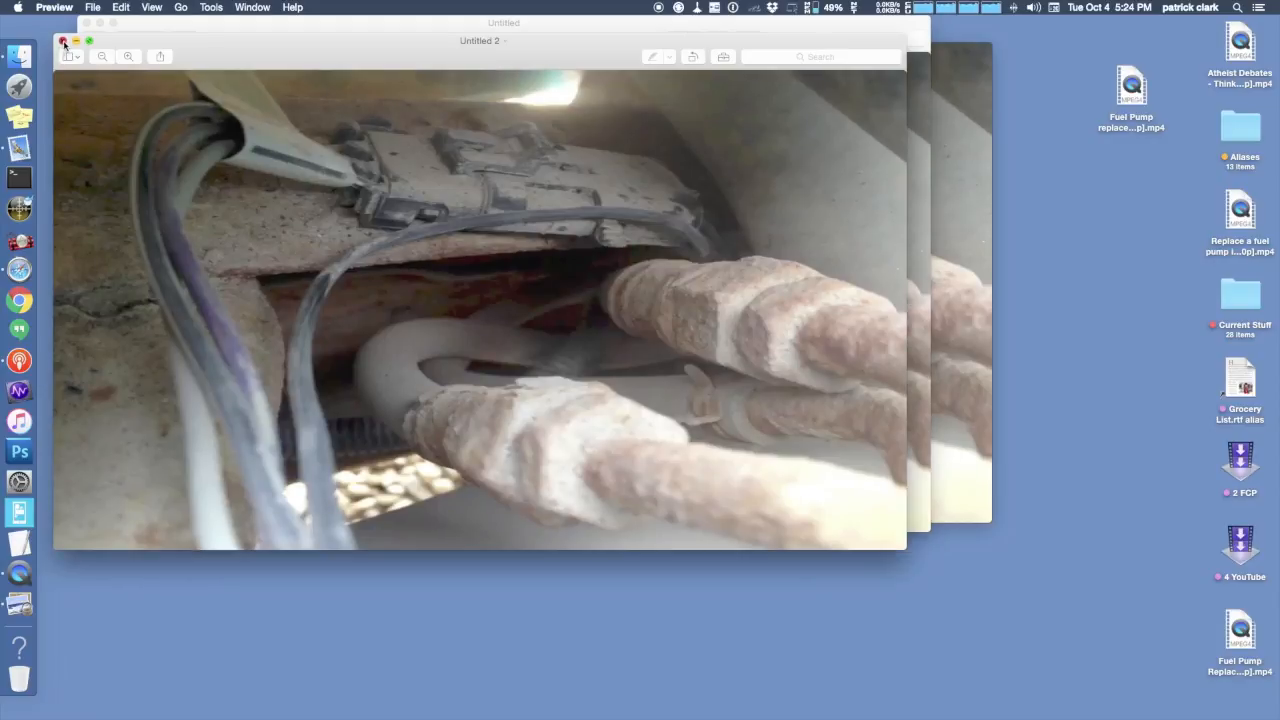
{"action": "left_click", "coordinate": [63, 41]}
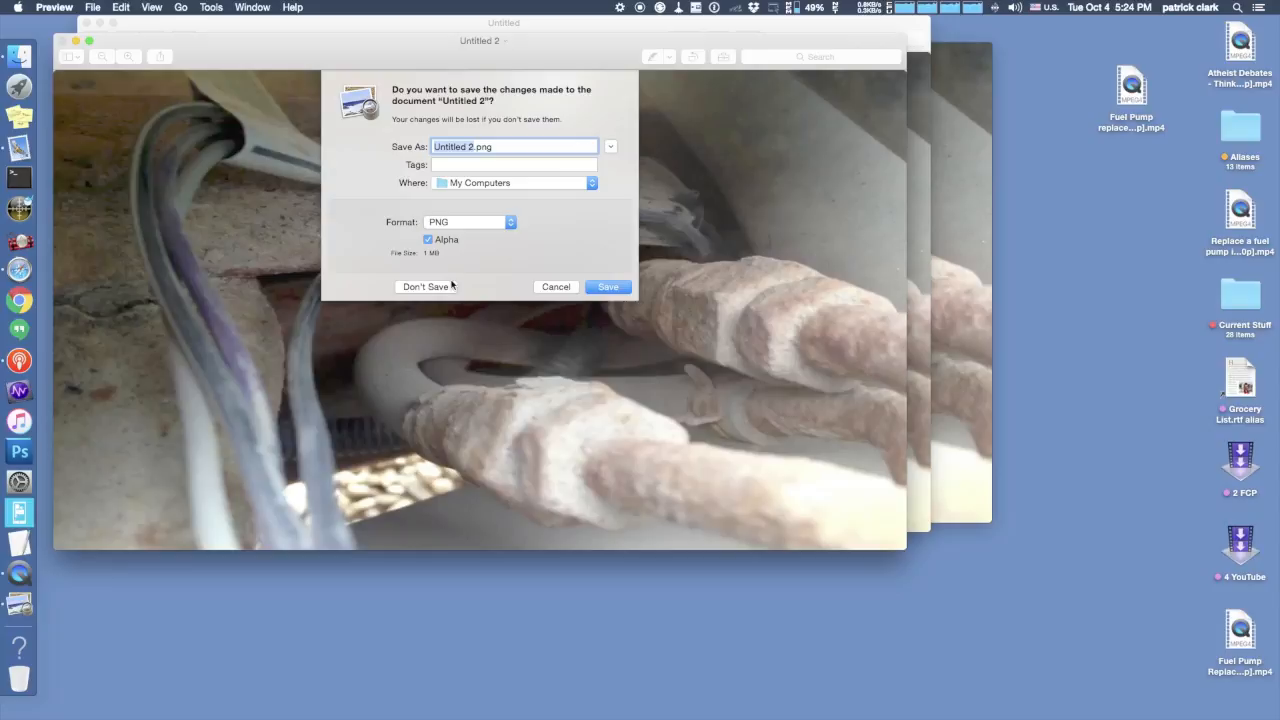
{"action": "left_click", "coordinate": [424, 287]}
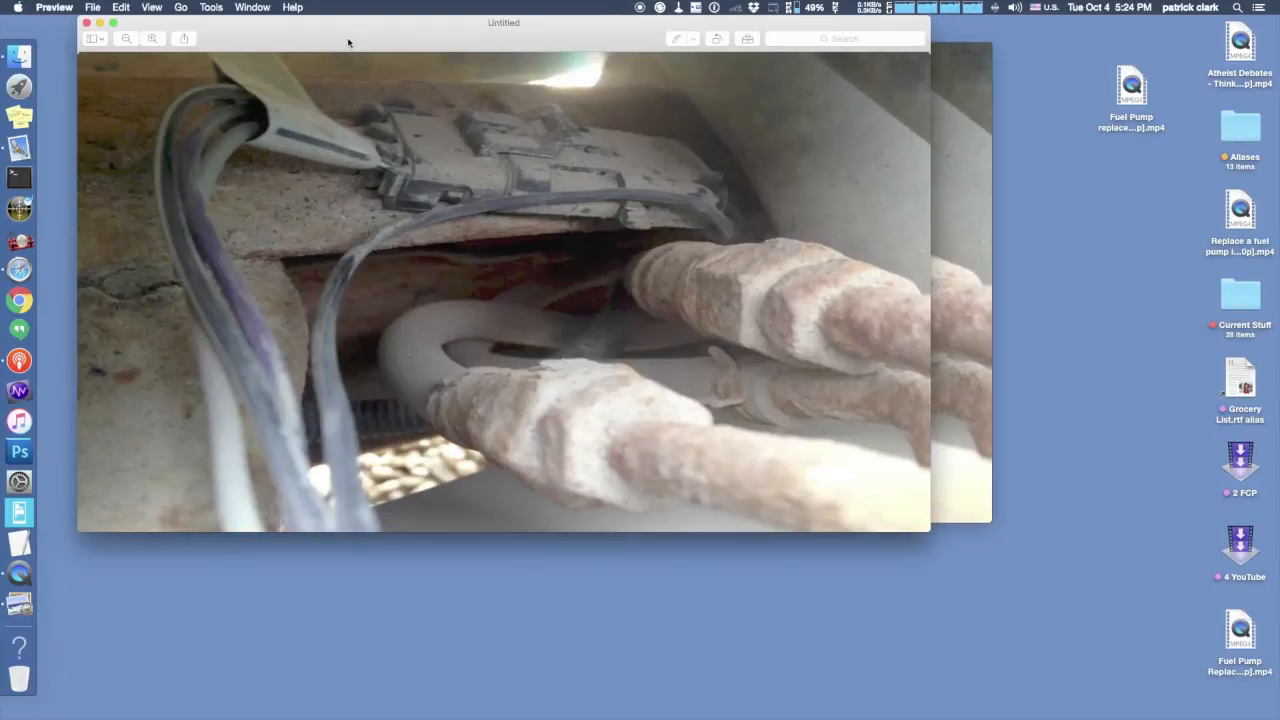
Move the Untitled image window lower and to the right on the desktop.
{"action": "left_click_drag", "start_coordinate": [348, 42], "coordinate": [388, 73]}
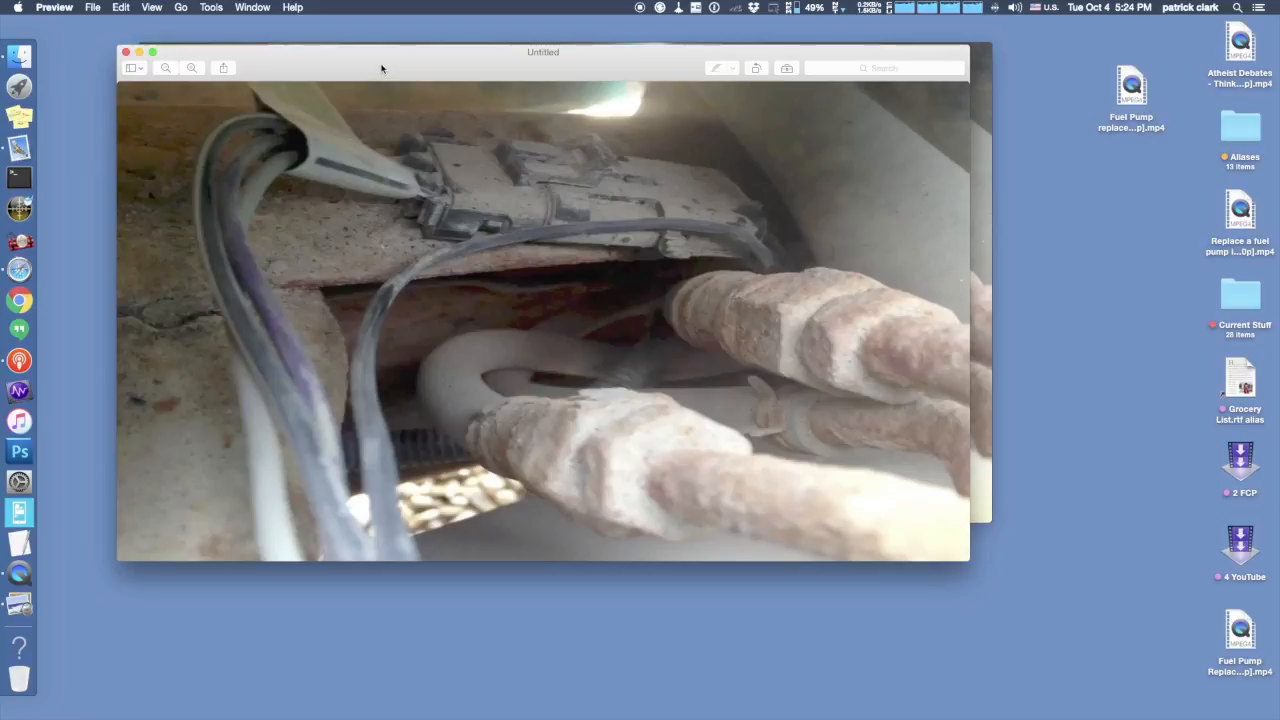
{"action": "mouse_move", "coordinate": [162, 22]}
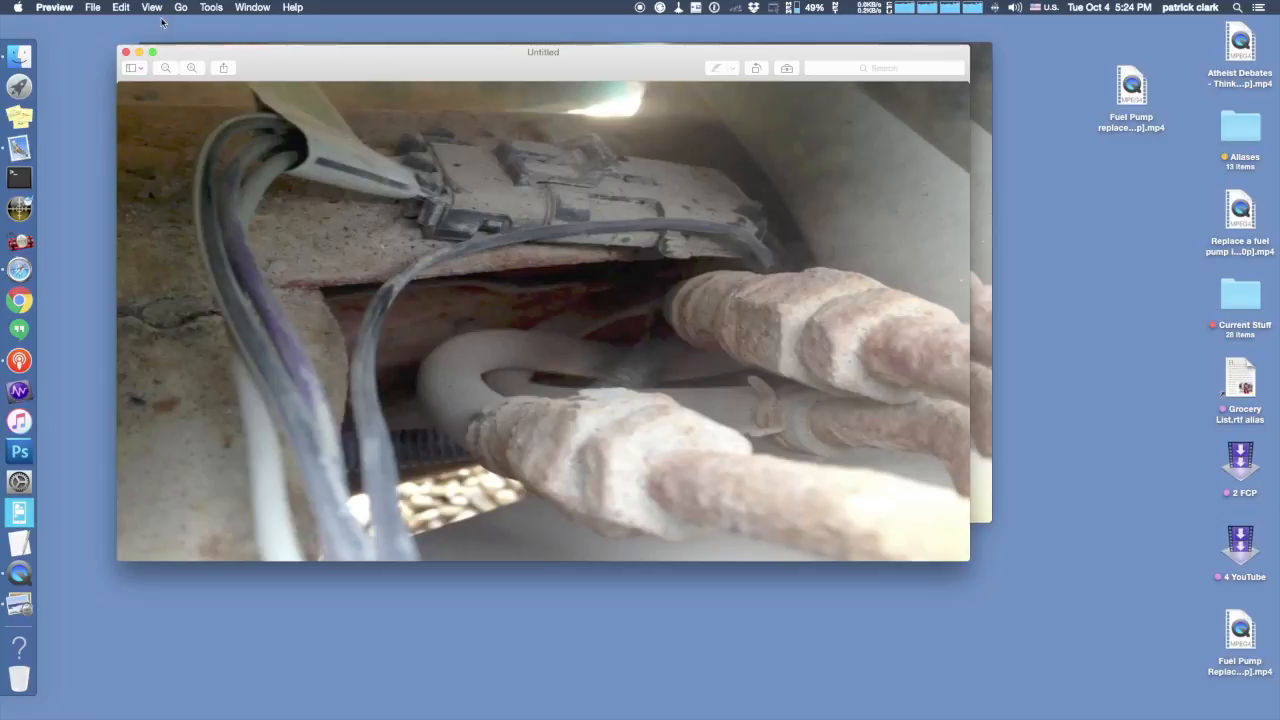
{"action": "left_click", "coordinate": [91, 7]}
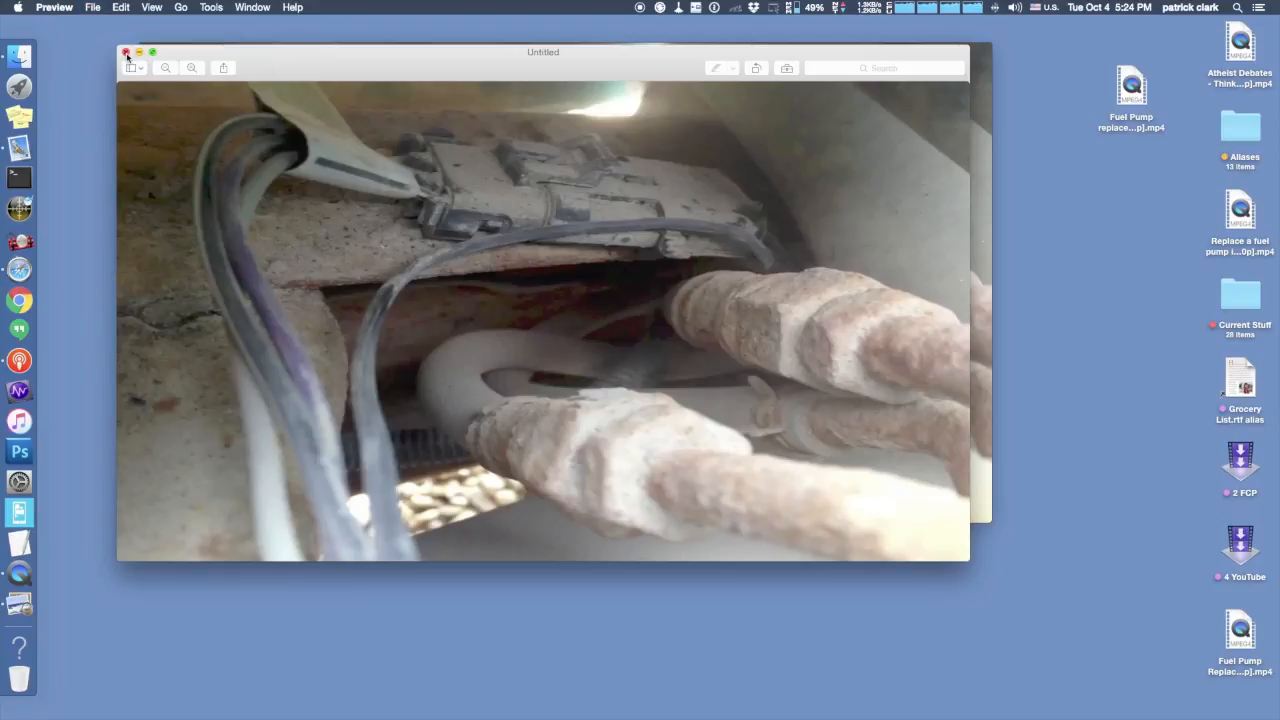
Name the image 'Fuel Pump Connector' on the Desktop and review the Format choices.
{"action": "left_click", "coordinate": [125, 51]}
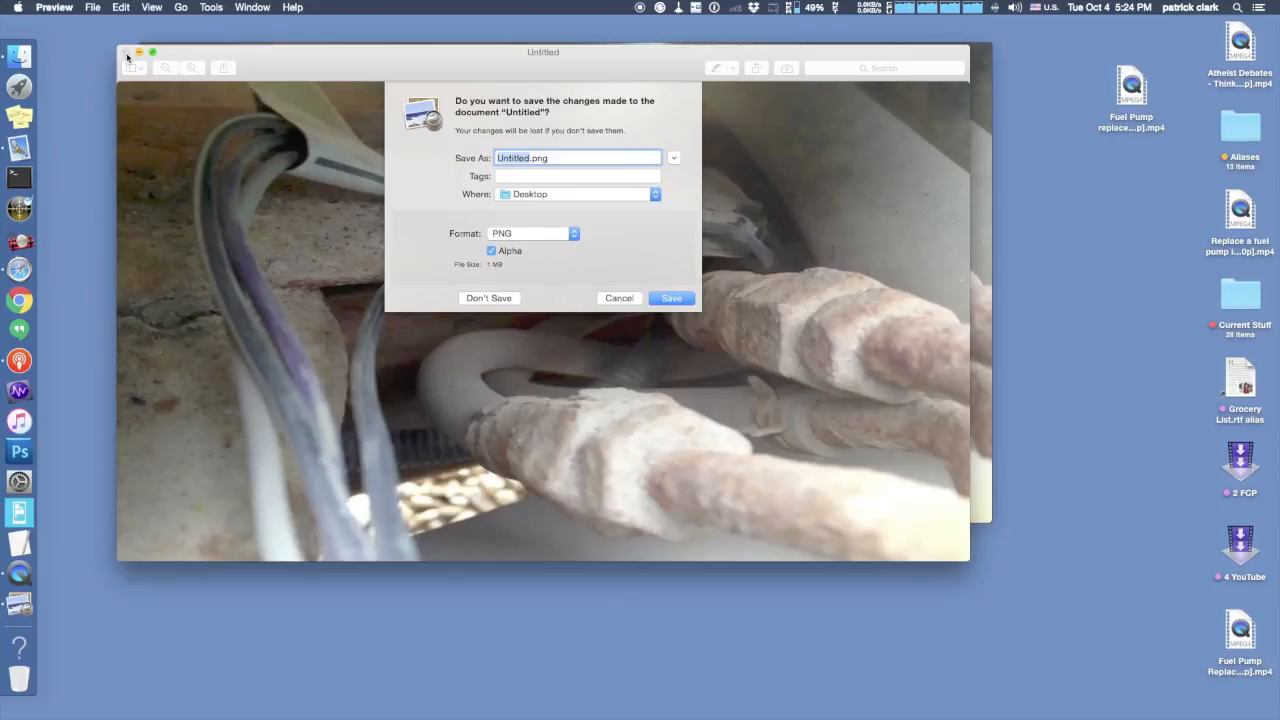
{"action": "type", "text": "Fuel Pump COnnecto"}
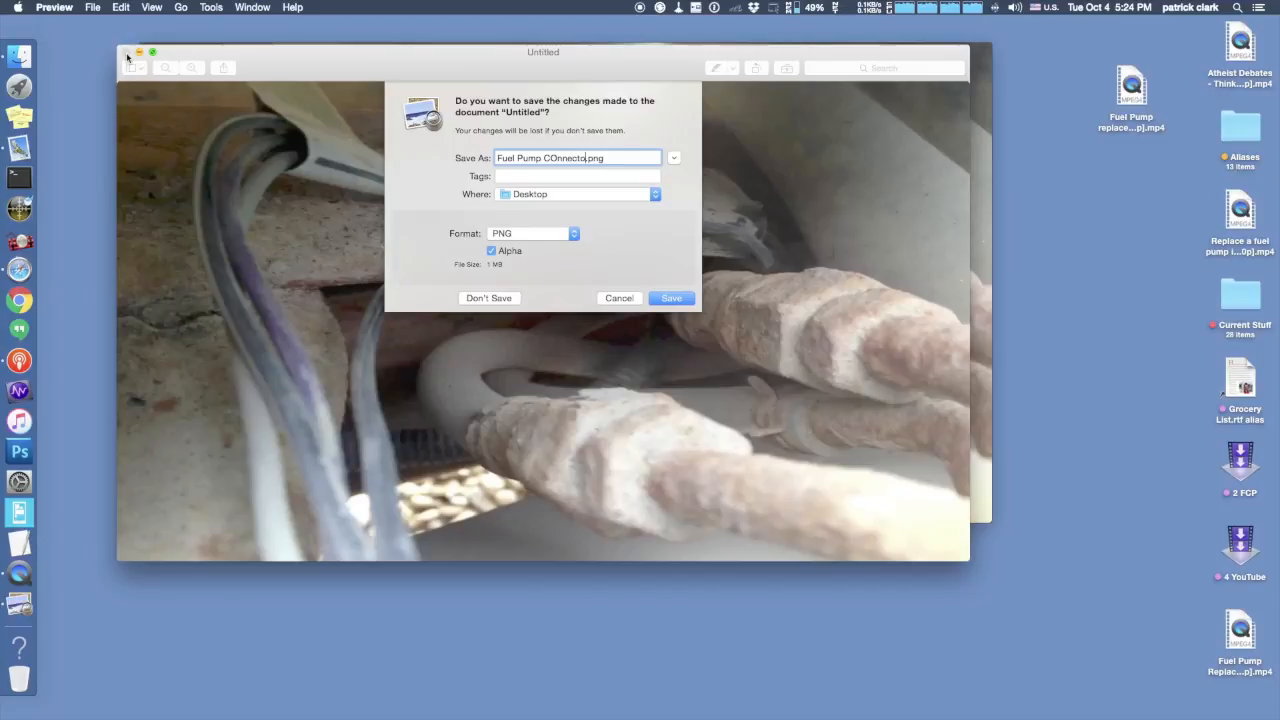
{"action": "type", "text": "r"}
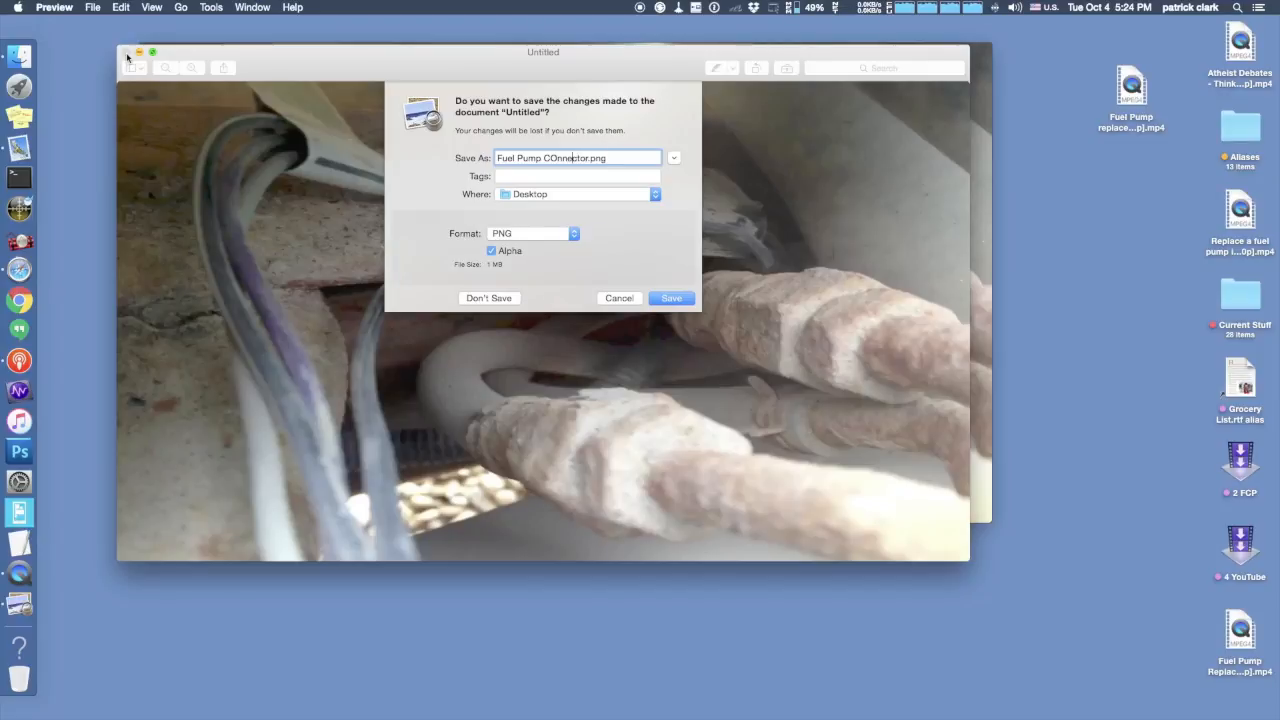
{"action": "type", "text": "Connector"}
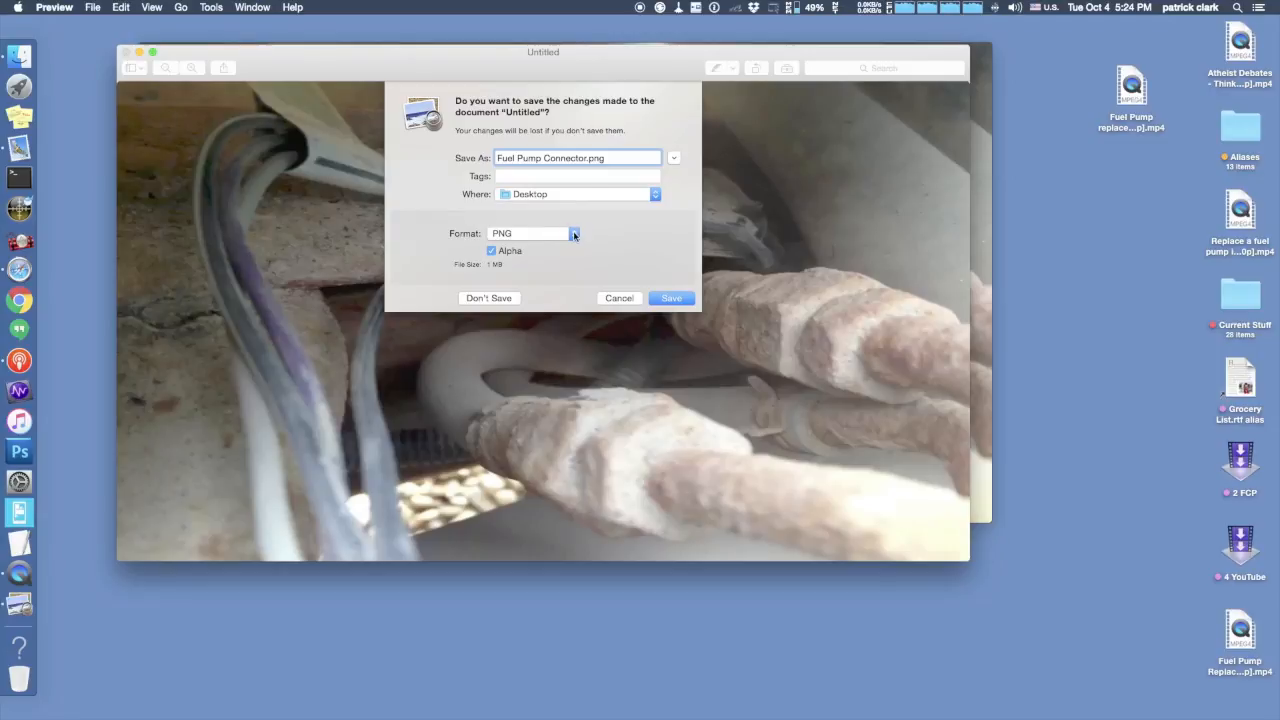
{"action": "left_click", "coordinate": [573, 233]}
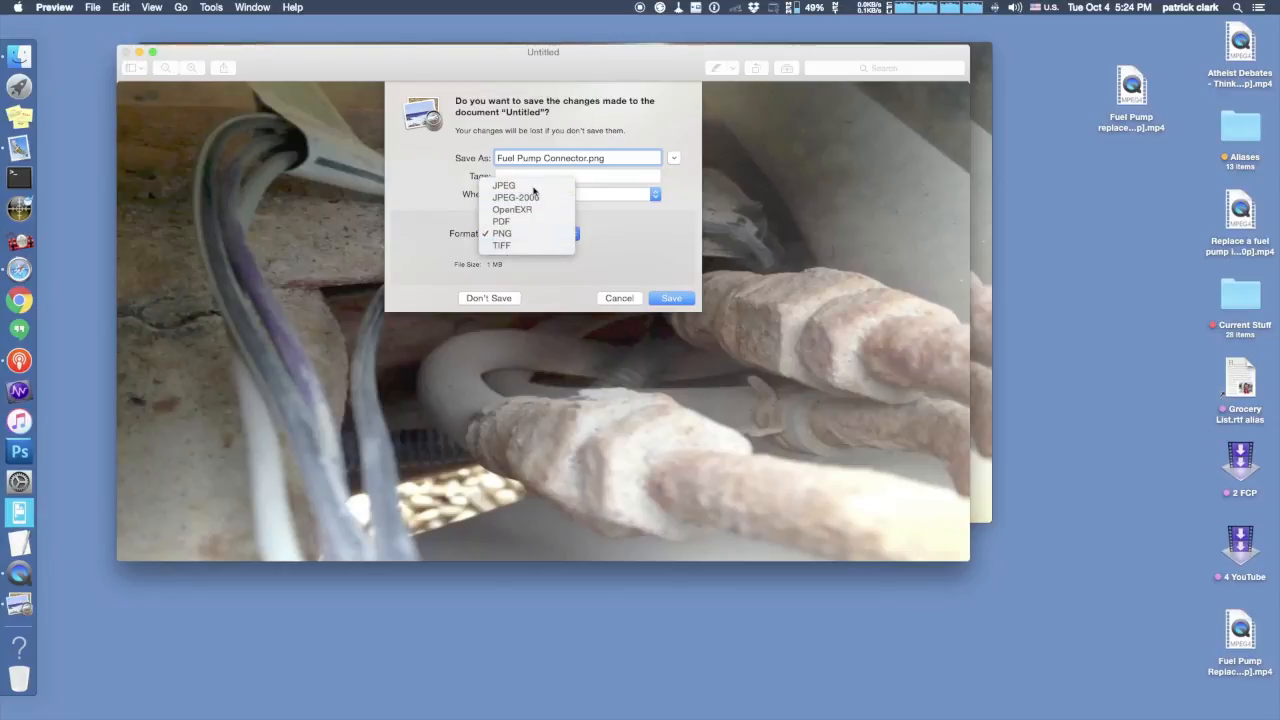